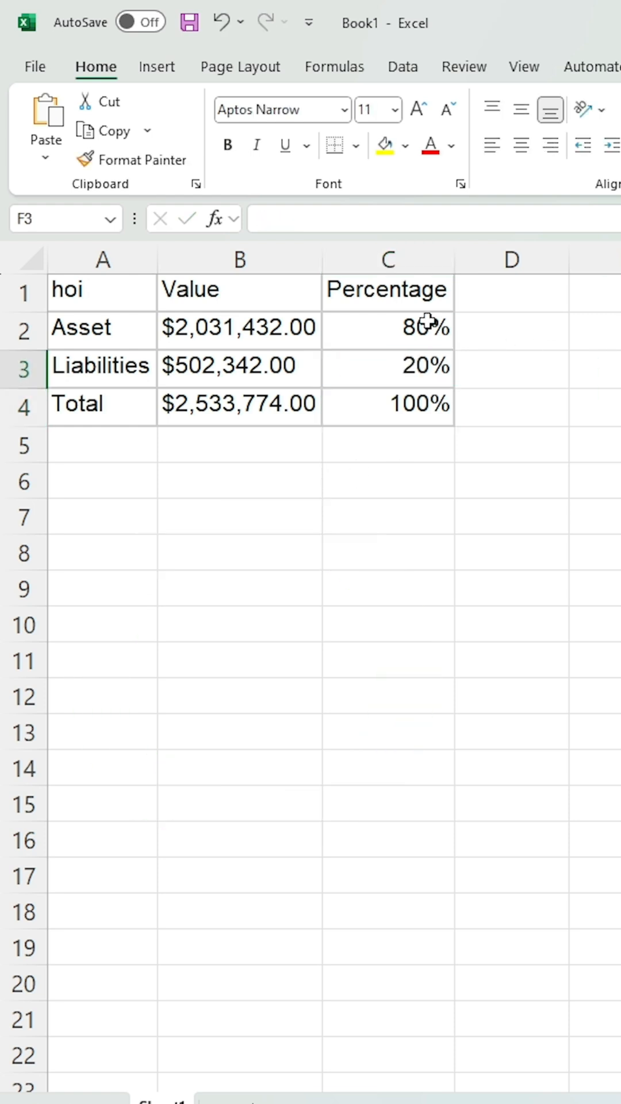
- Insert a doughnut chart from the Asset and Liabilities percentages in C2:C3 and select it
left_click(157, 67)
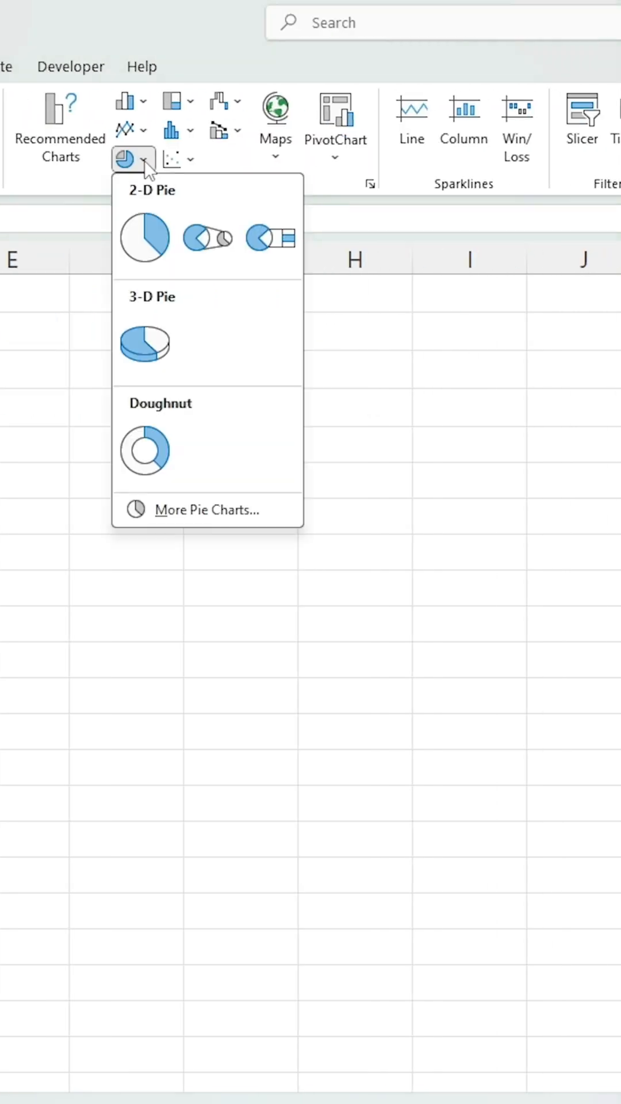
left_click(144, 450)
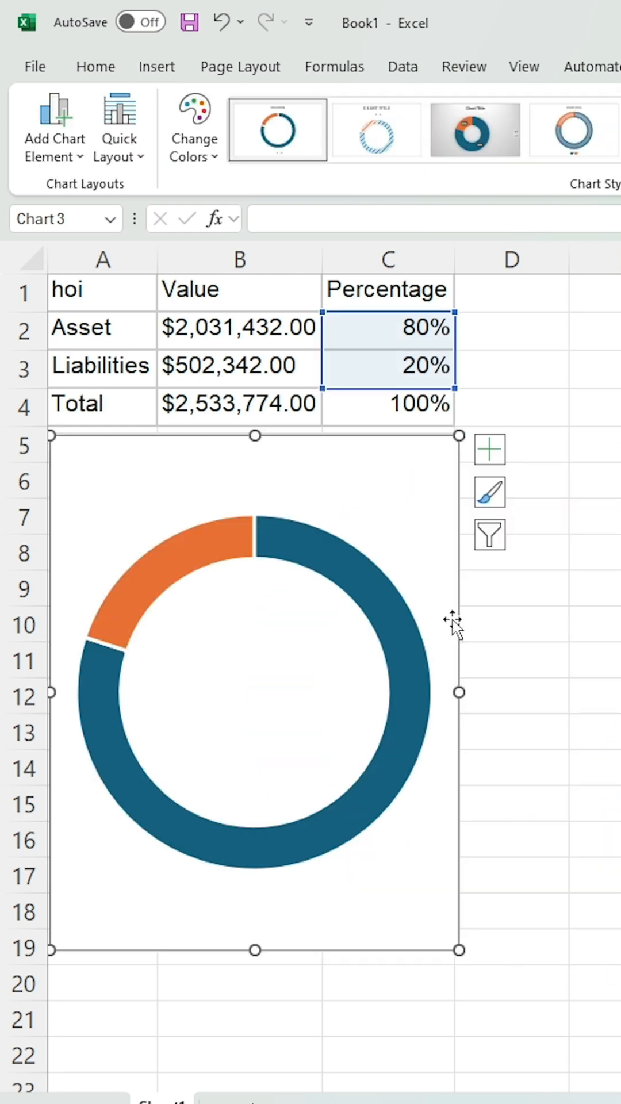
left_click(210, 67)
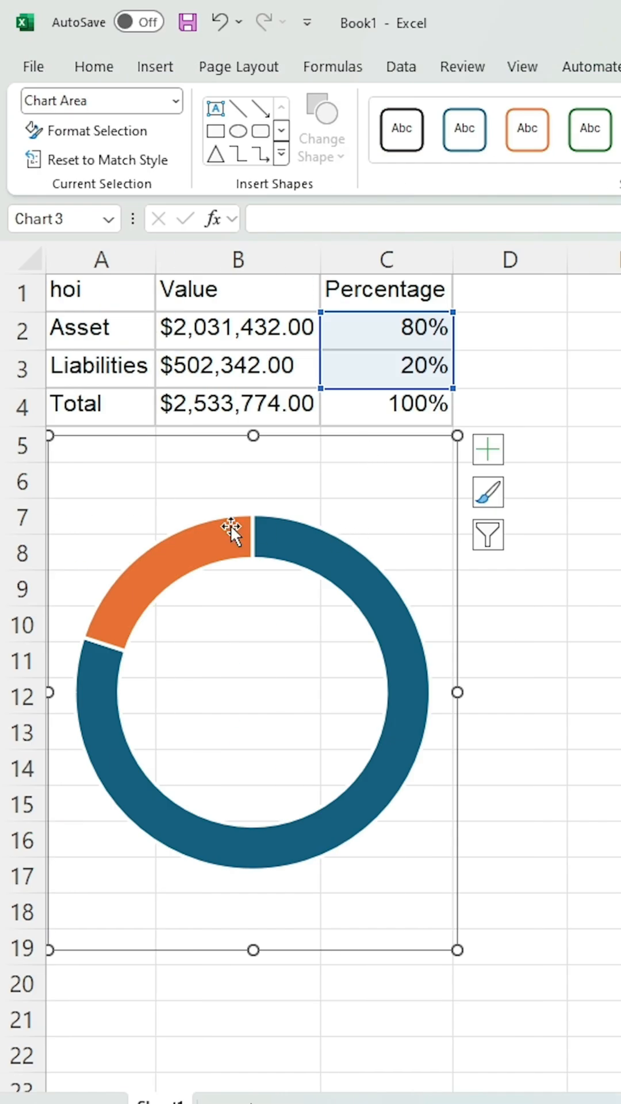
- Give the whole doughnut series a solid grey fill via Format Data Series
right_click(233, 531)
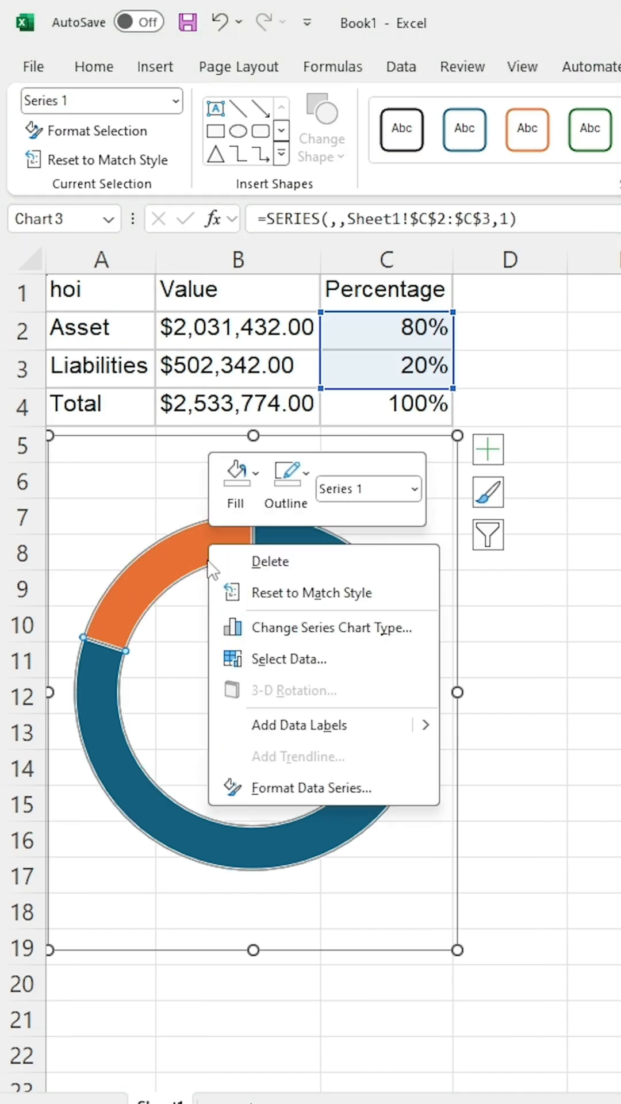
left_click(309, 788)
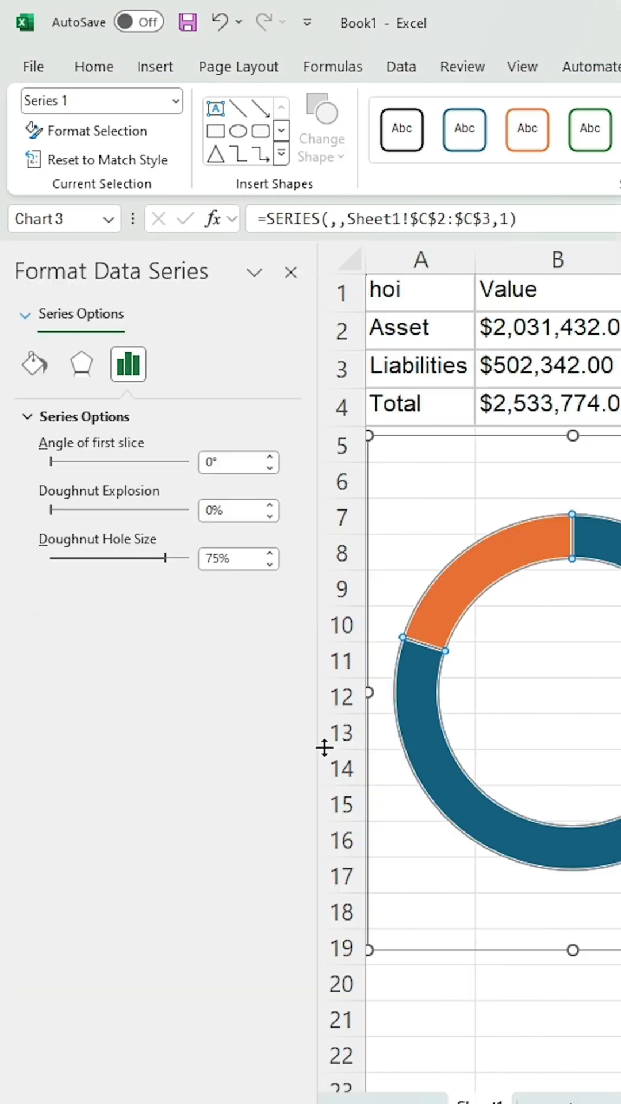
left_click(33, 364)
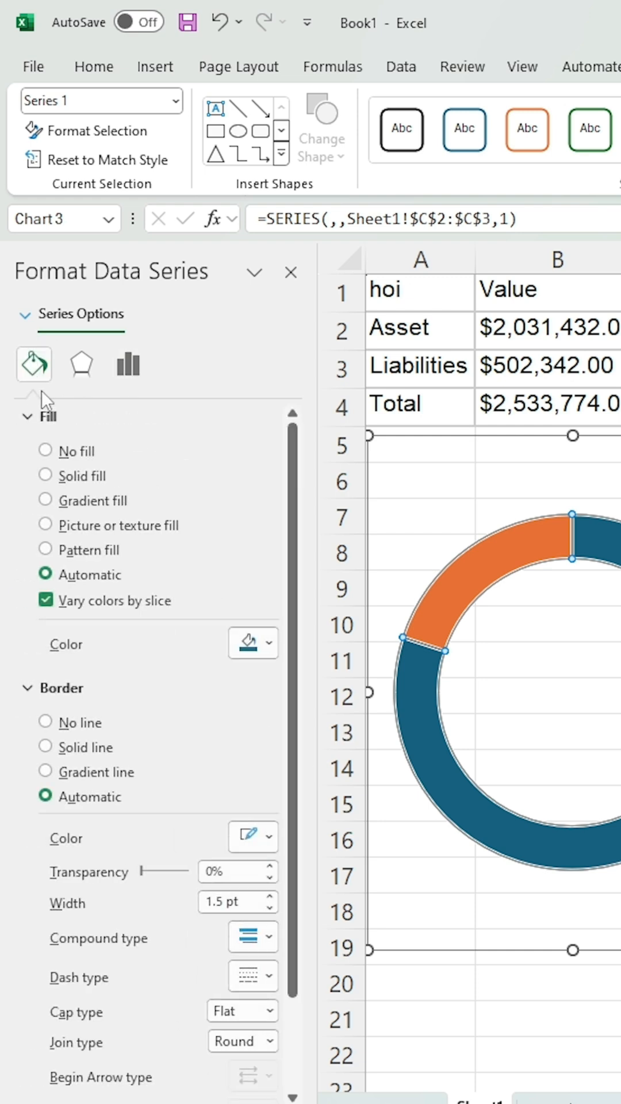
left_click(46, 475)
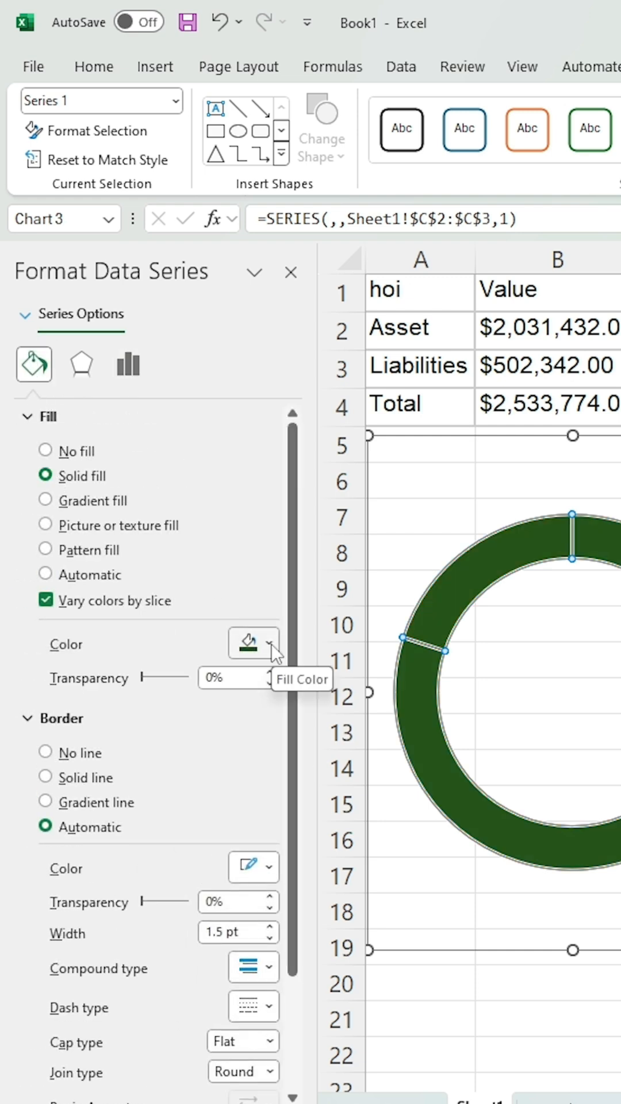
left_click(268, 643)
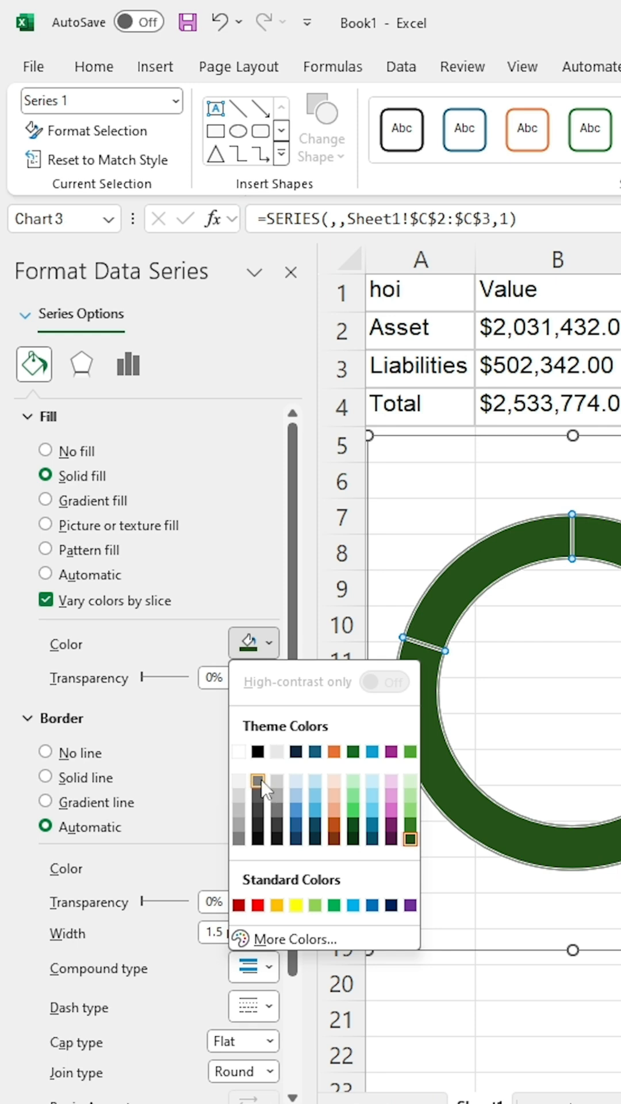
left_click(259, 785)
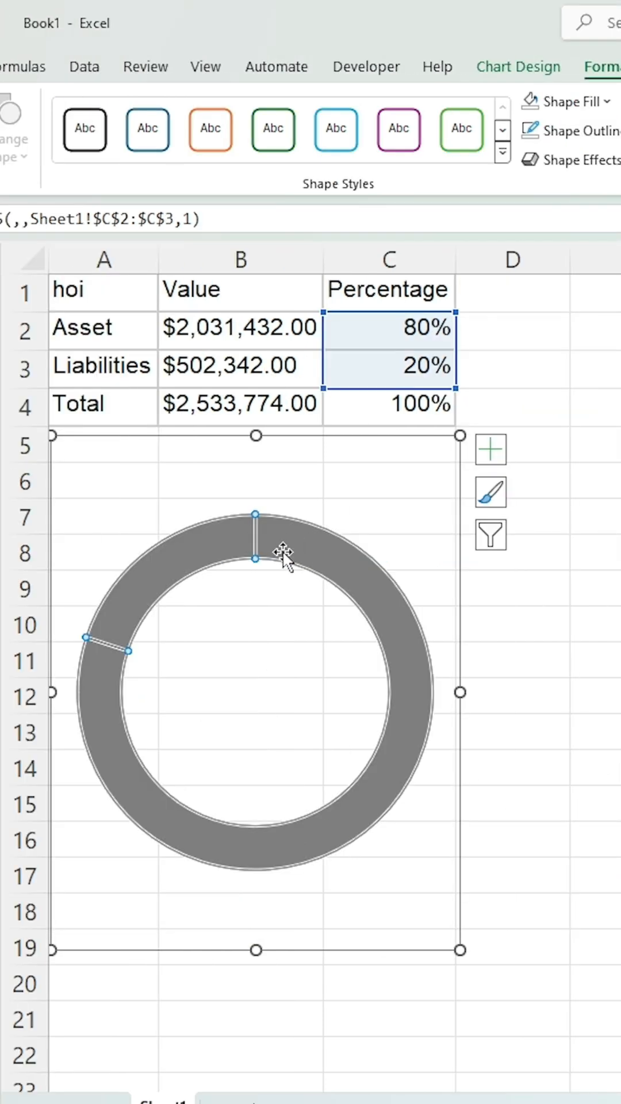
- Format the Asset slice alone with a green fill and border
right_click(282, 553)
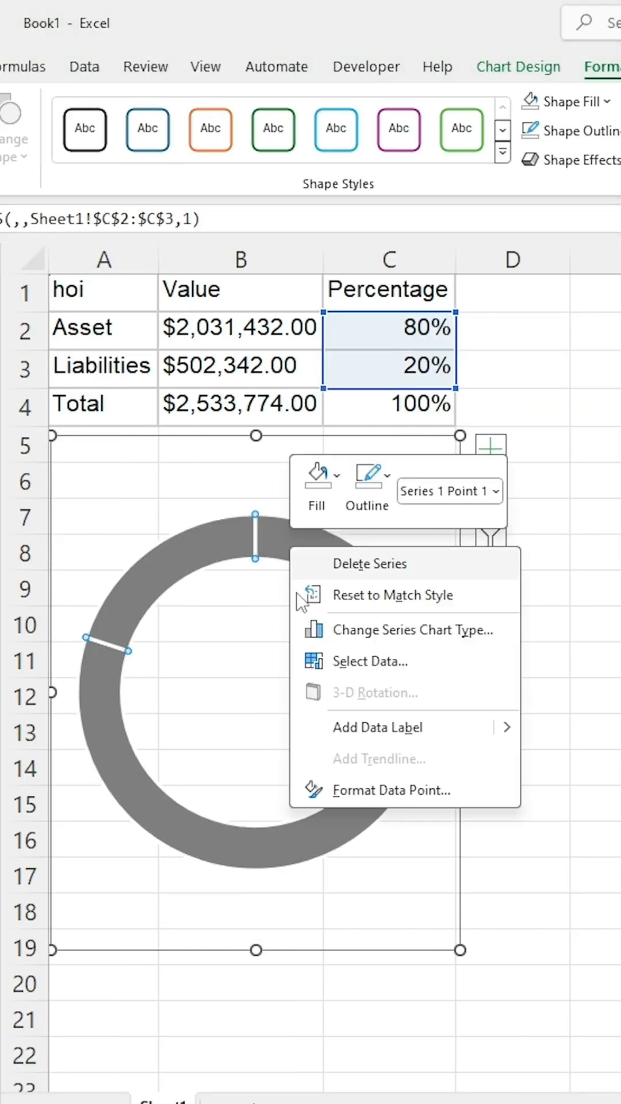
left_click(391, 790)
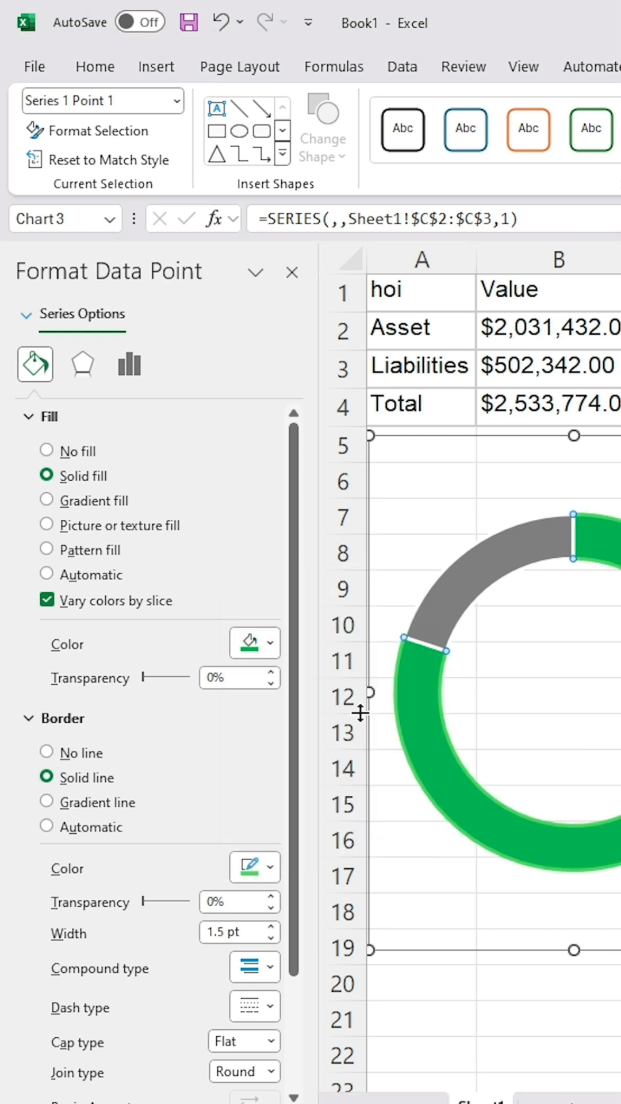
left_click(274, 928)
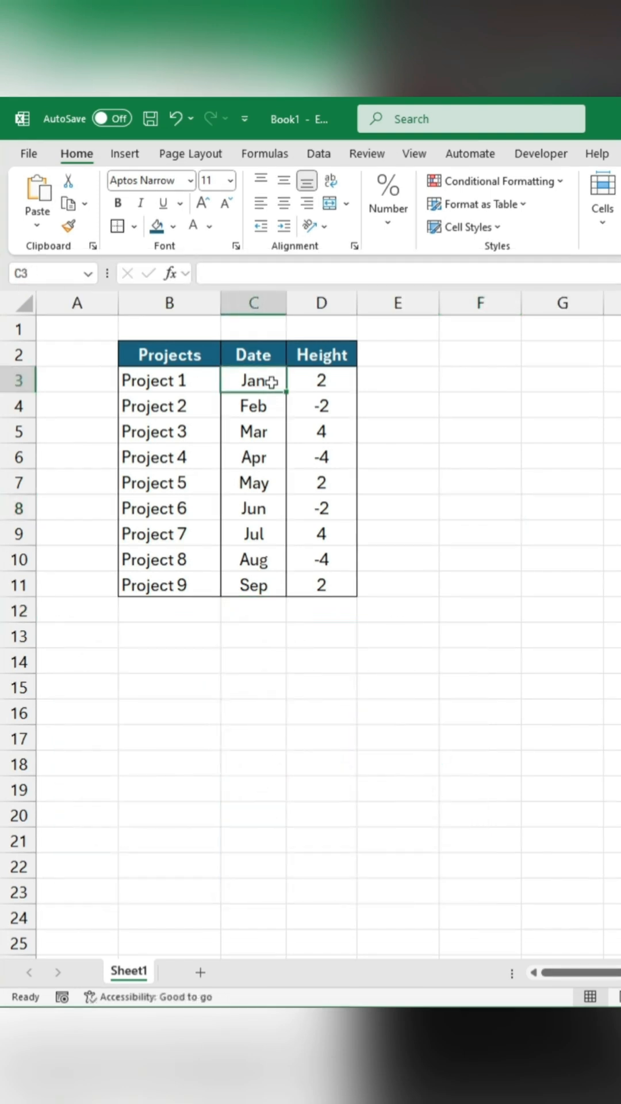
- Insert a 3-D clustered column chart from the Date and Height columns
left_click_drag(251, 380, 321, 585)
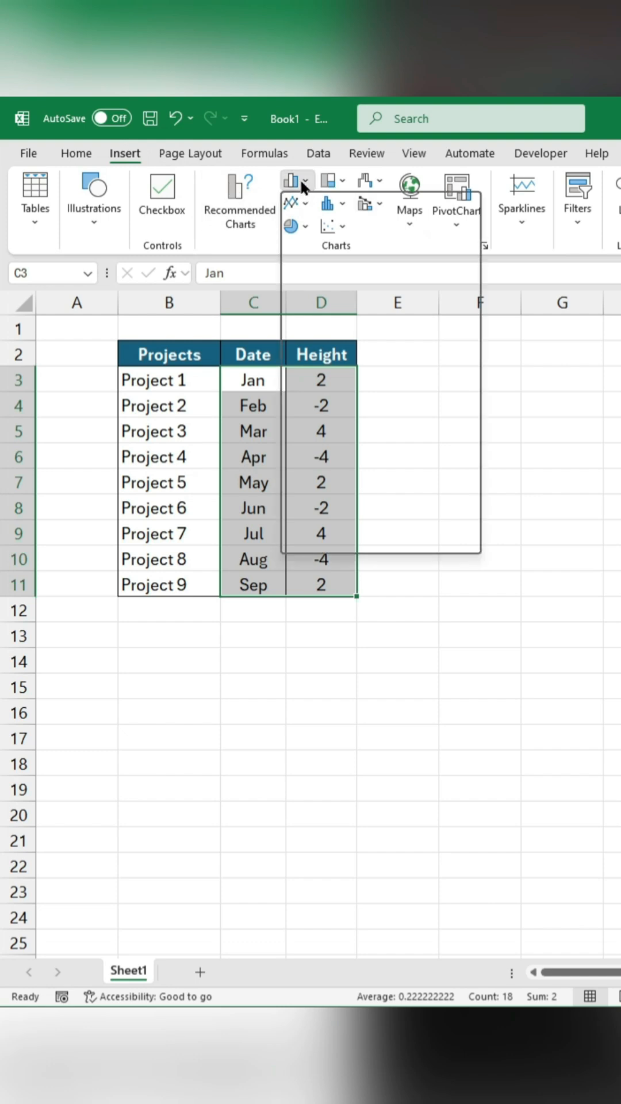
left_click(296, 181)
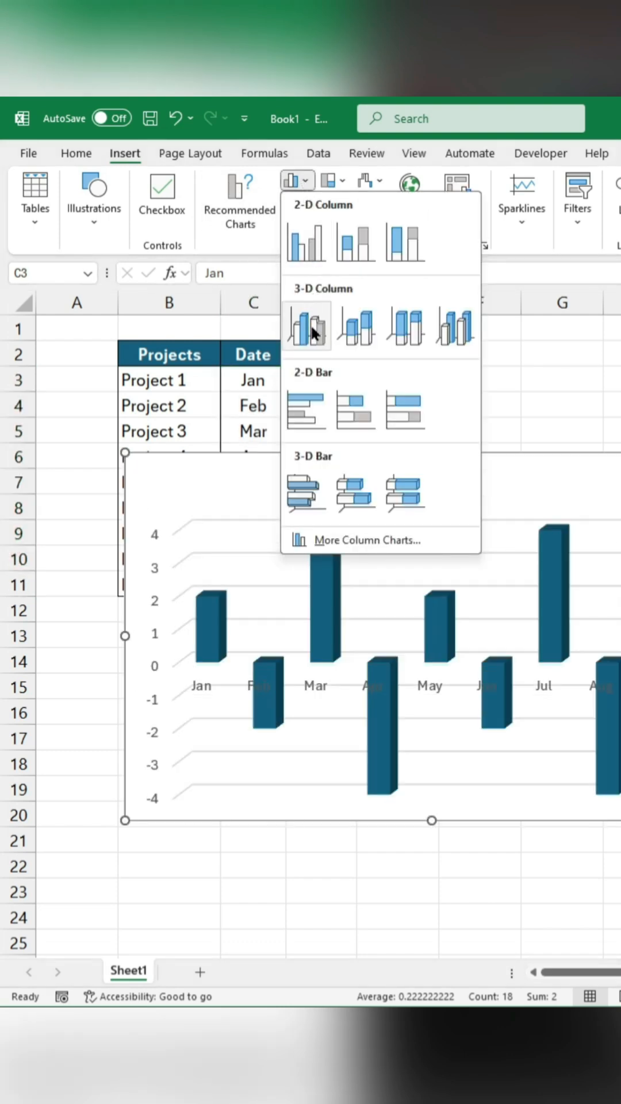
left_click(305, 324)
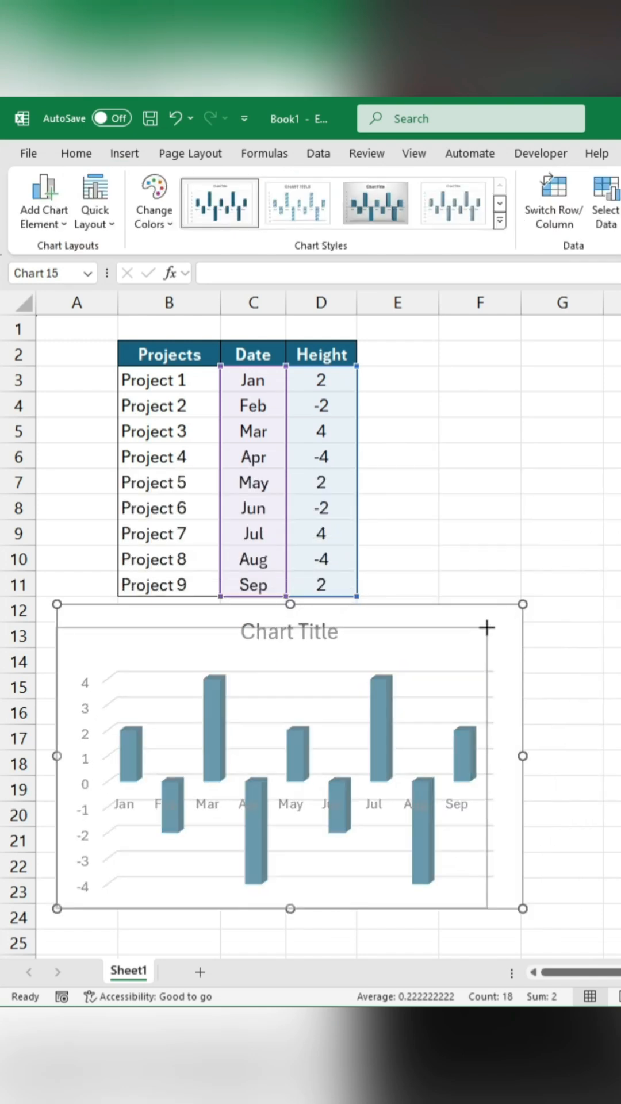
- Set the data labels to Value From Cells using Sheet1!$B$3:$B$11 project names
left_click(42, 200)
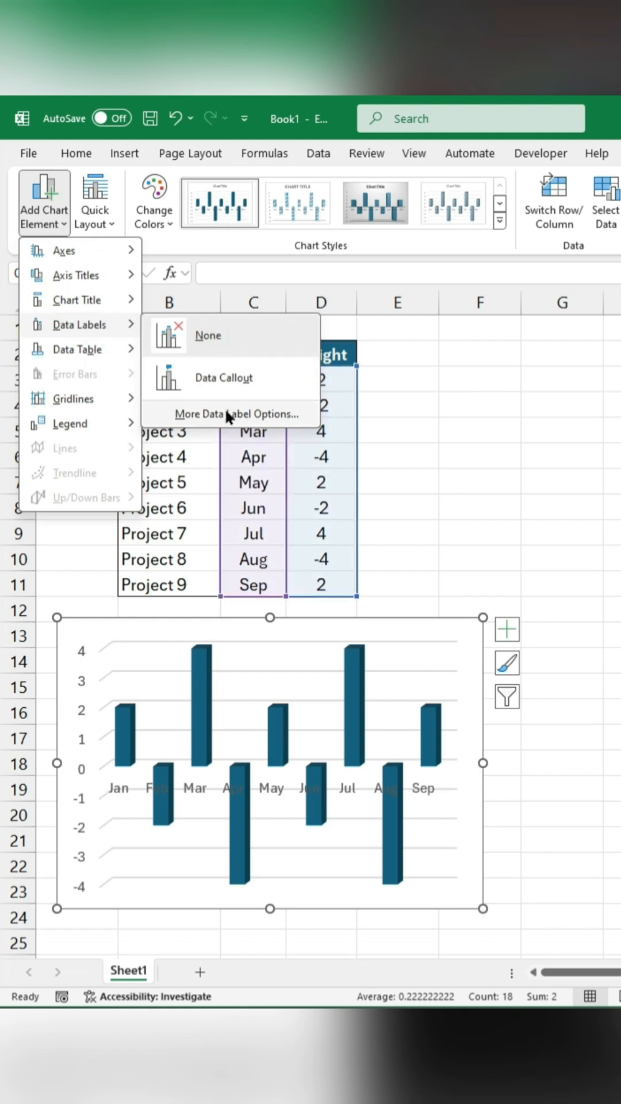
left_click(240, 413)
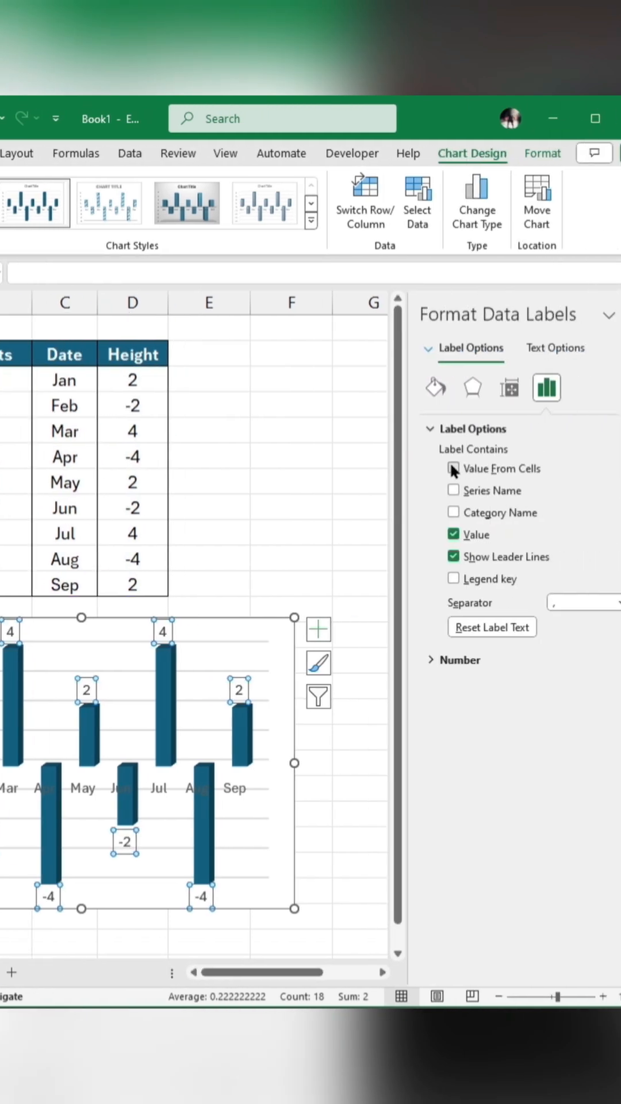
left_click(454, 468)
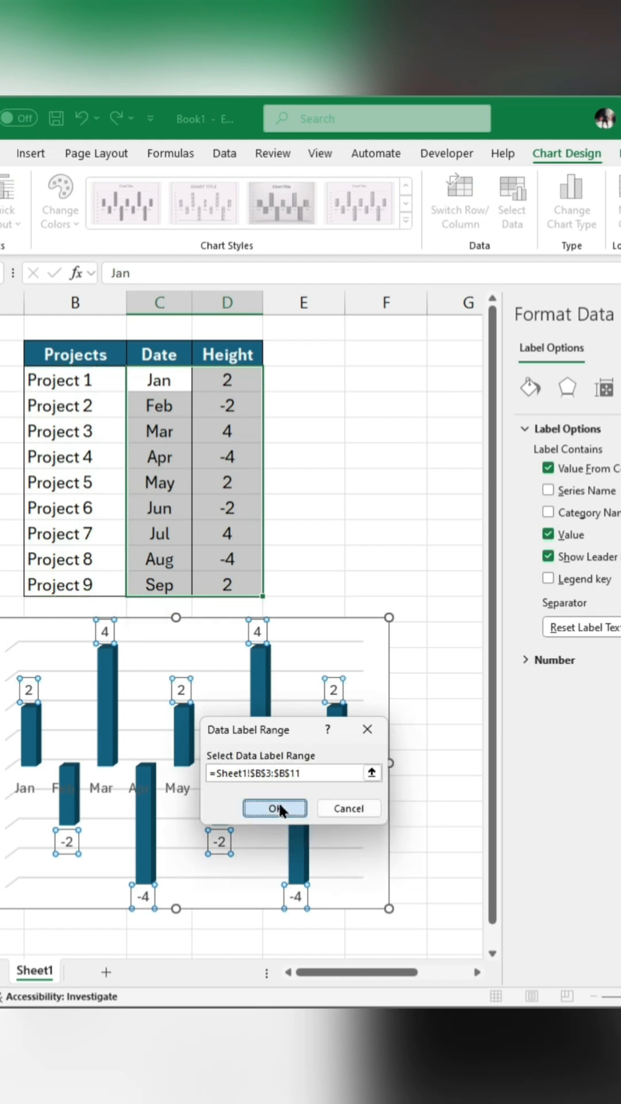
left_click(275, 807)
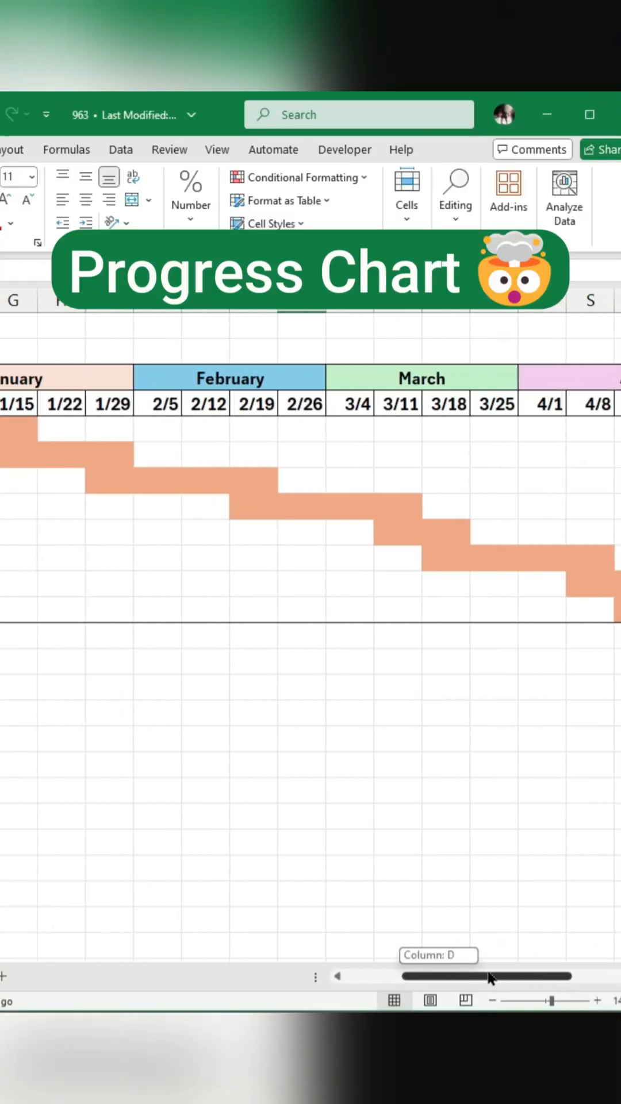
- Create a conditional formatting rule with formula =AND(E$4>=$C5,E$4<=$D5) for the date grid
scroll("left", 3)
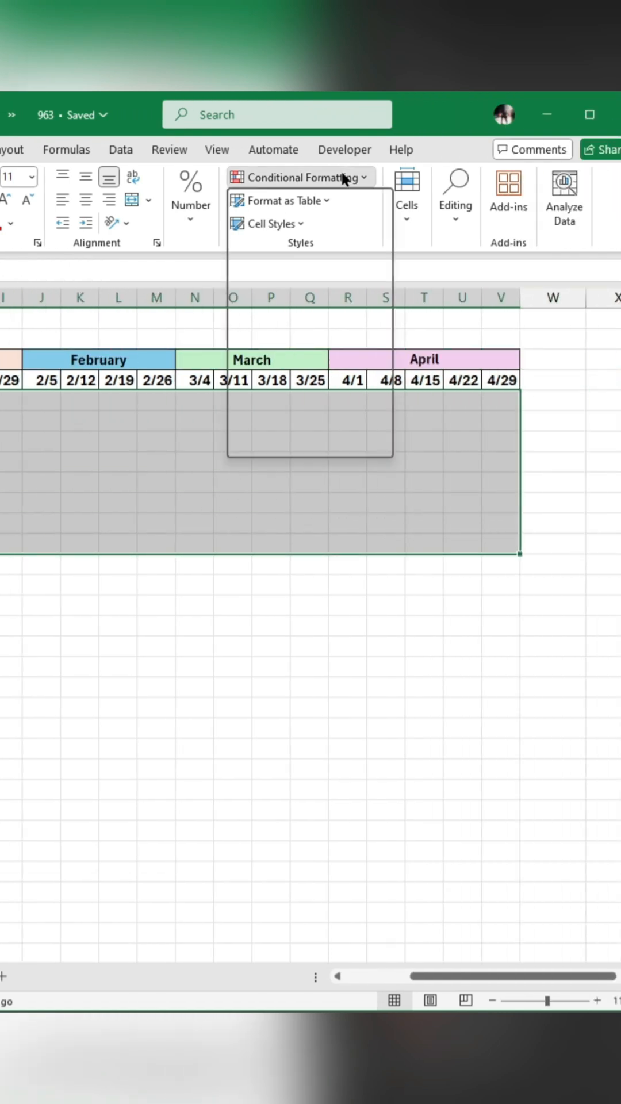
left_click(302, 177)
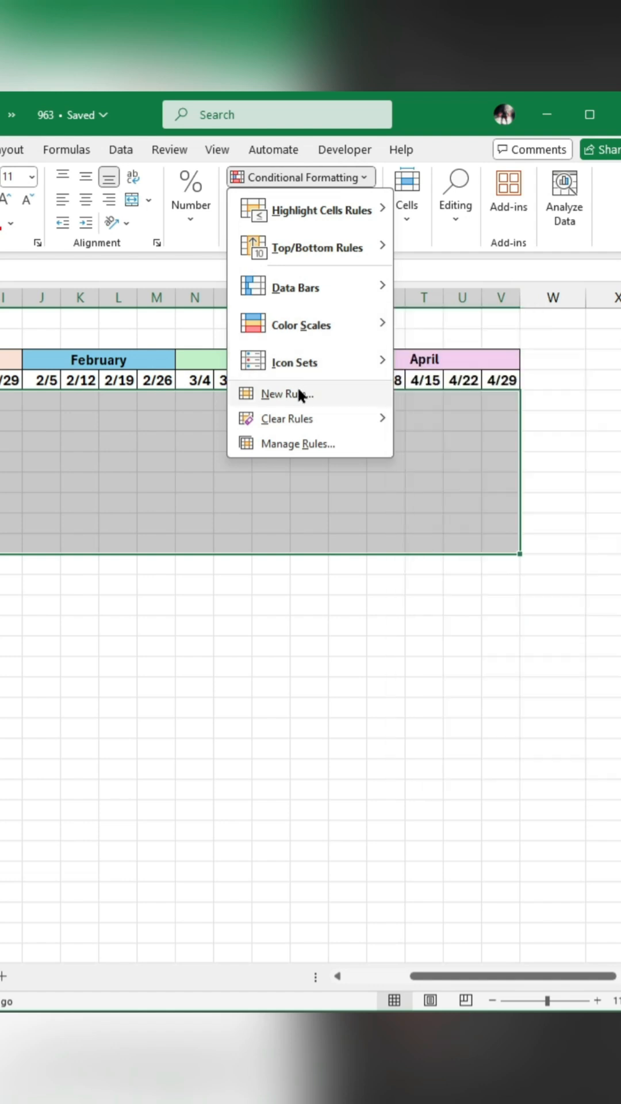
left_click(287, 393)
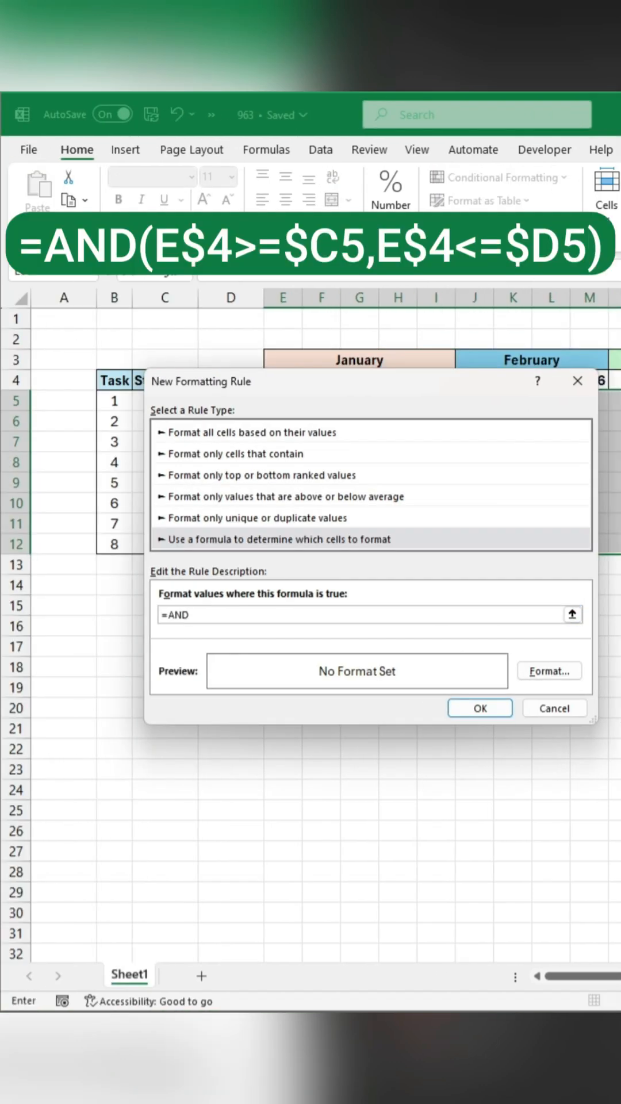
type("(E$4>")
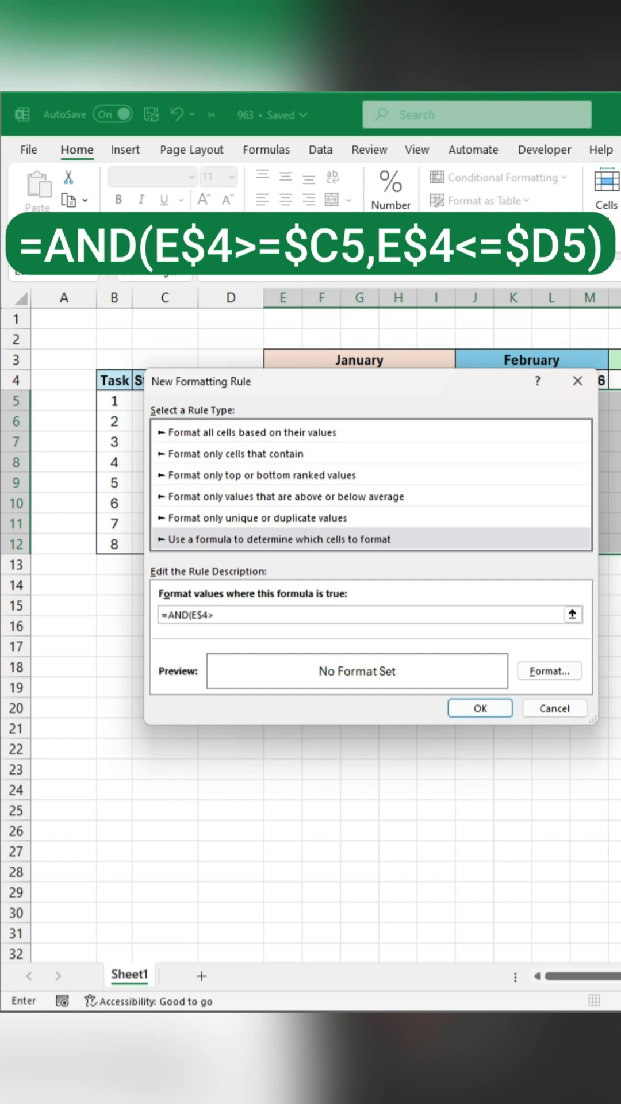
type("=$C")
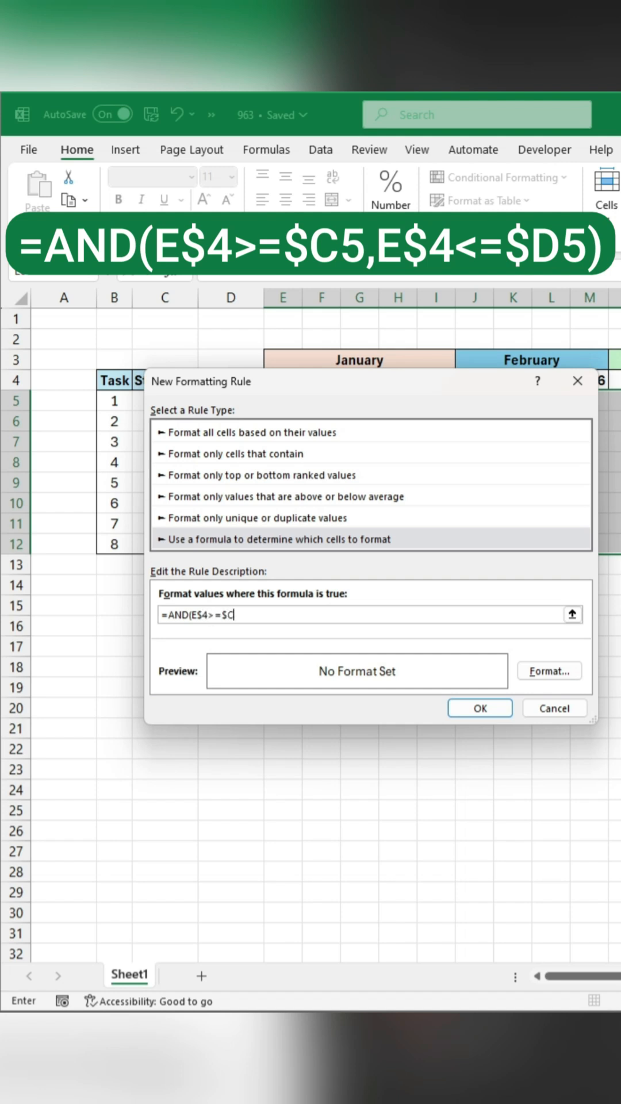
type("5,E$4<=$D5")
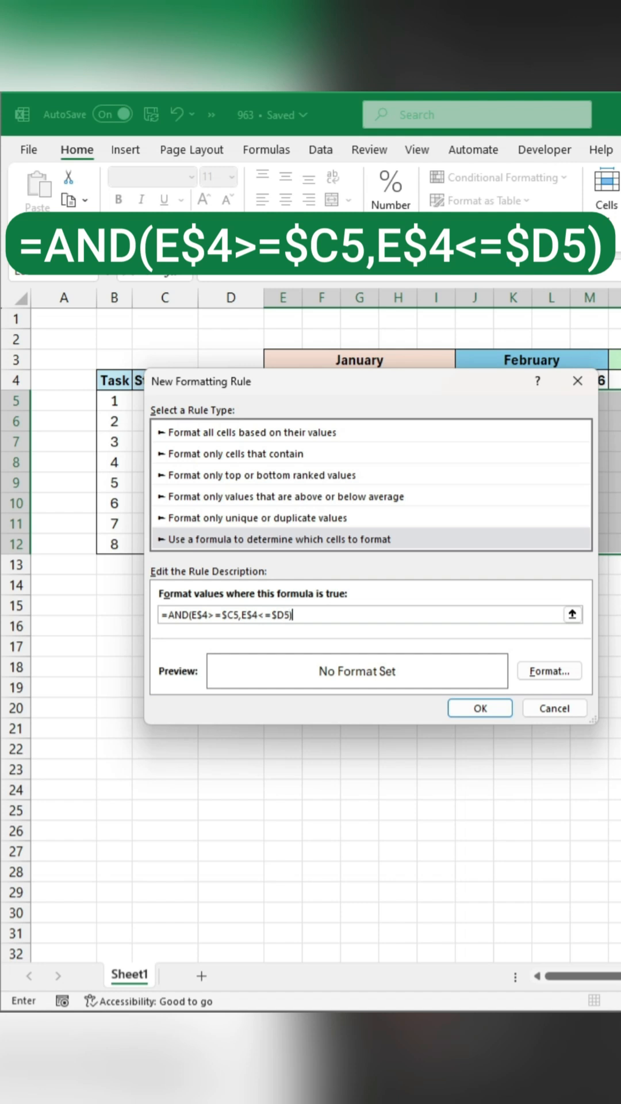
- Set the rule's format to an orange fill and confirm it
left_click(548, 669)
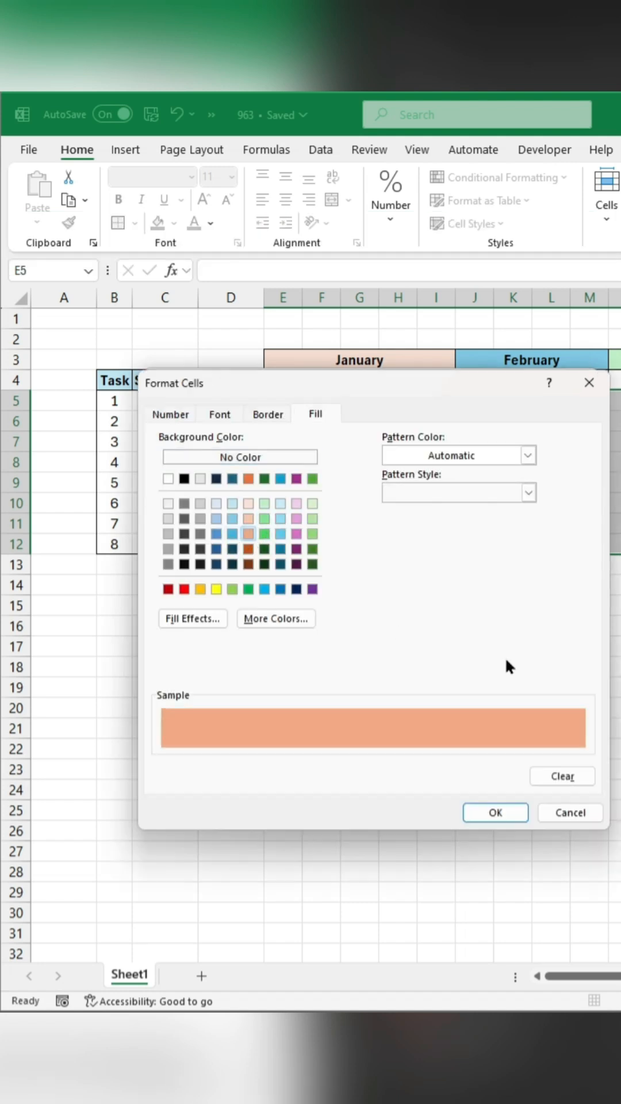
left_click(495, 812)
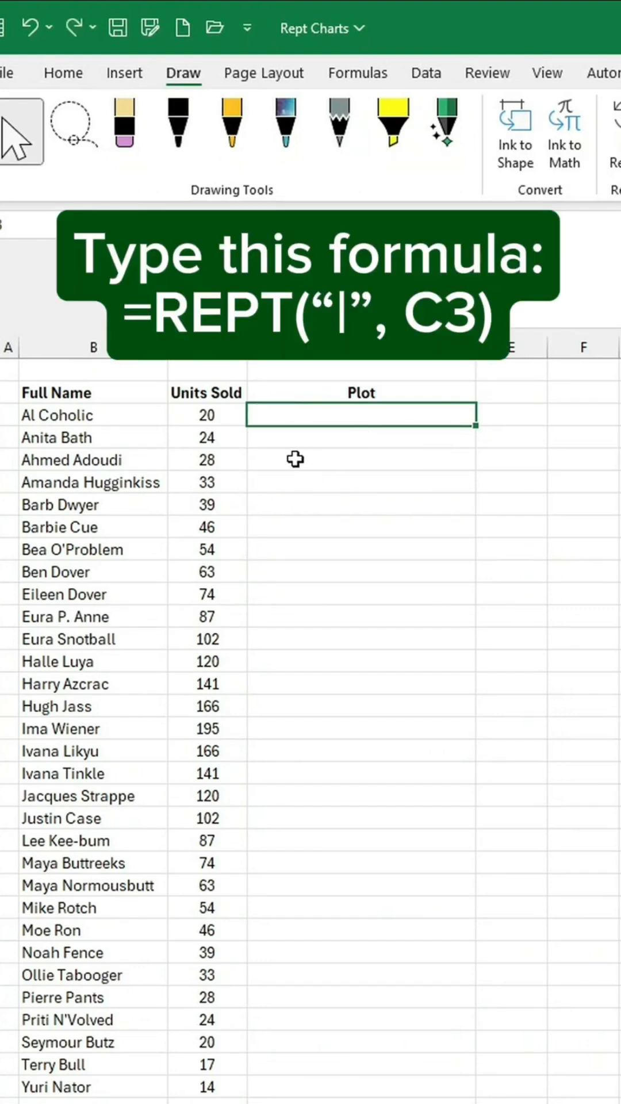
- Enter =REPT("|",C3) in Playbill font and fill it down the Plot column
type("=REPT(")
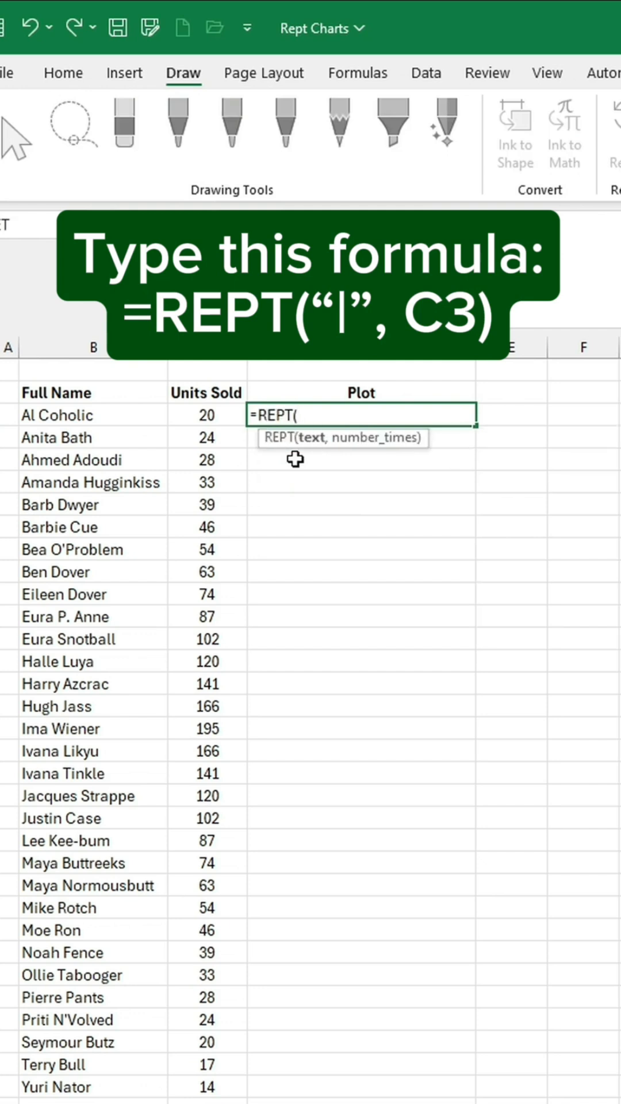
type("\"|\"")
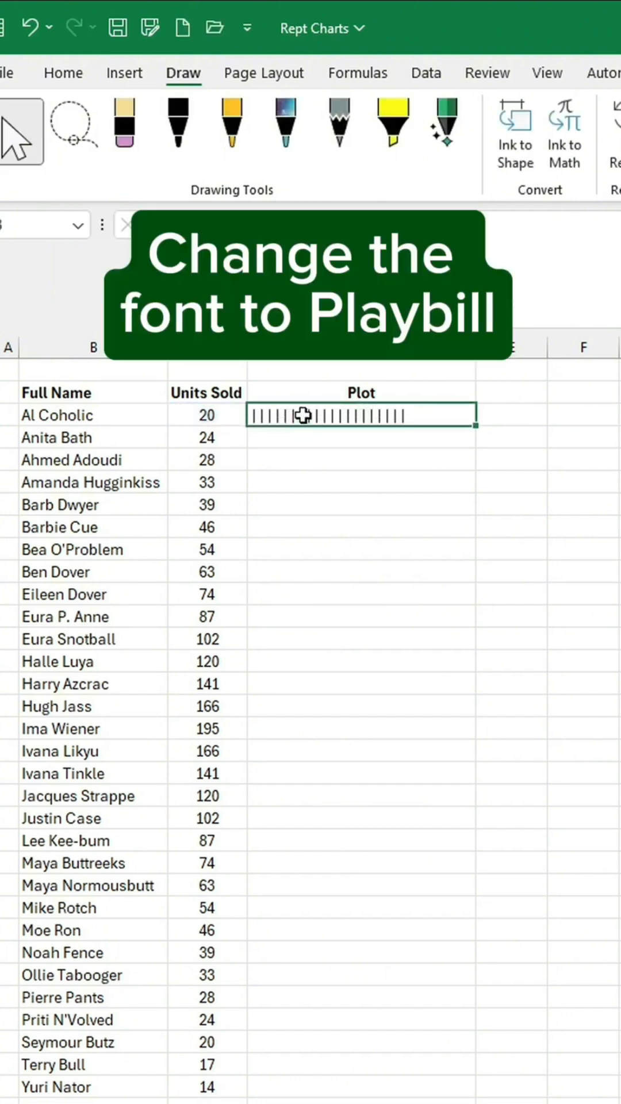
left_click(62, 73)
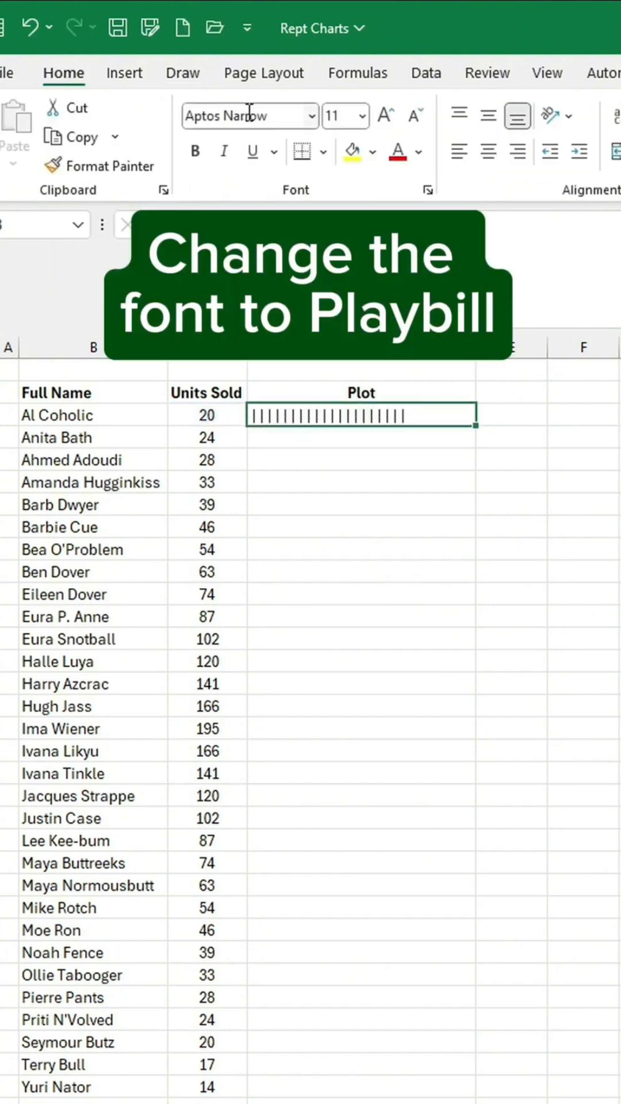
type("Playbill")
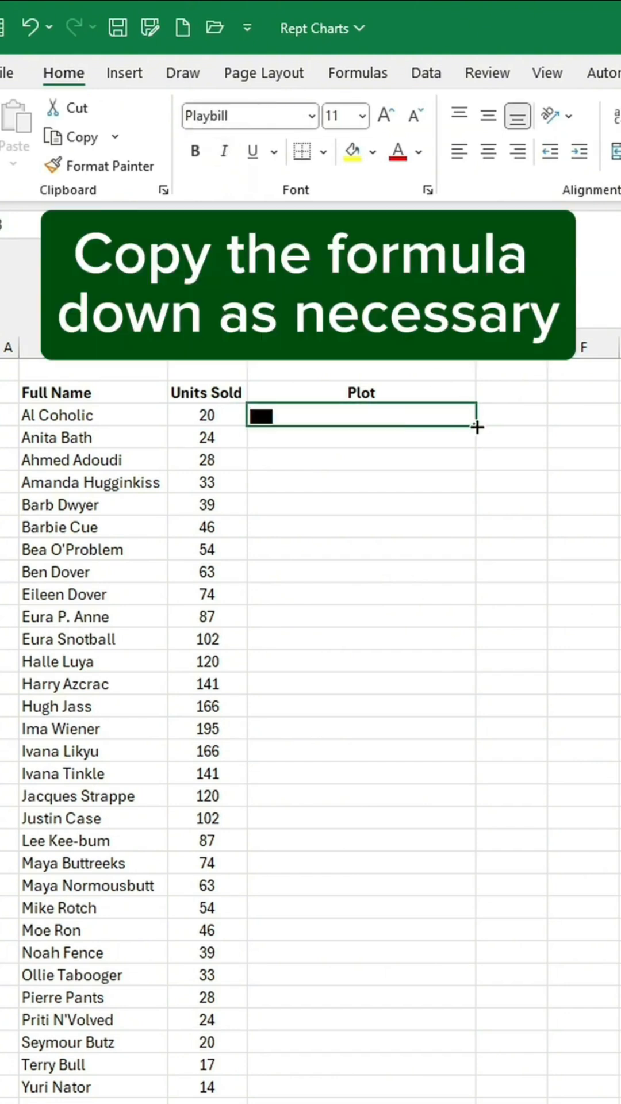
left_click_drag(474, 425, 486, 1084)
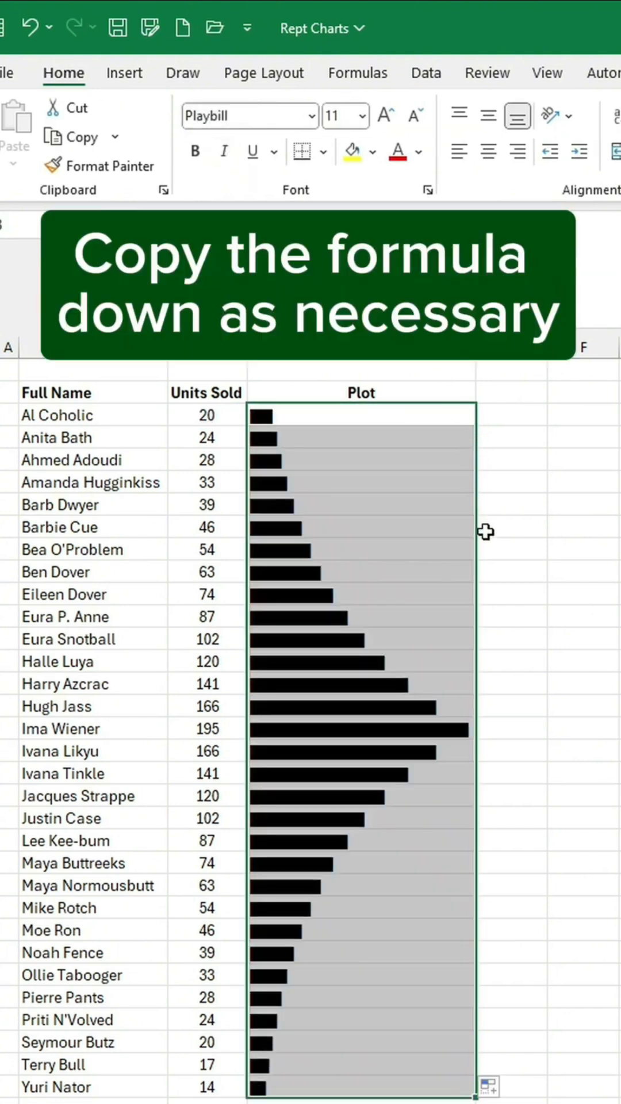